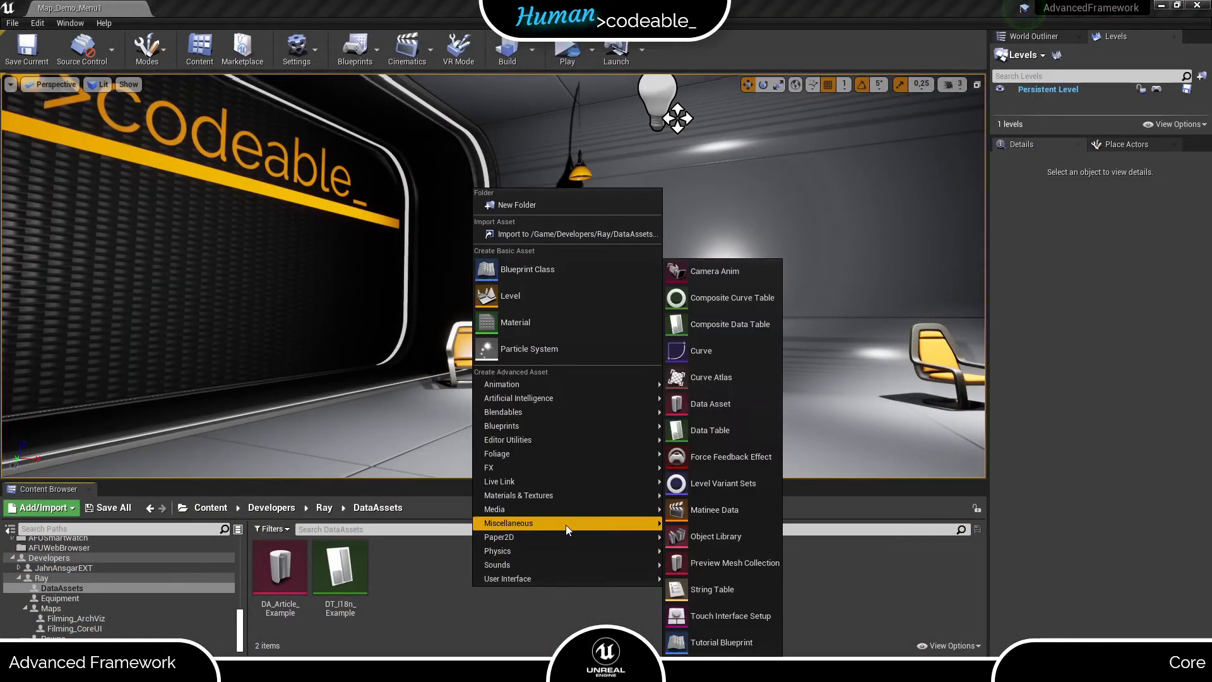
# - Create a PDA_Level data asset named DA_Level_Example in the DataAssets folder
pyautogui.click(709, 403)
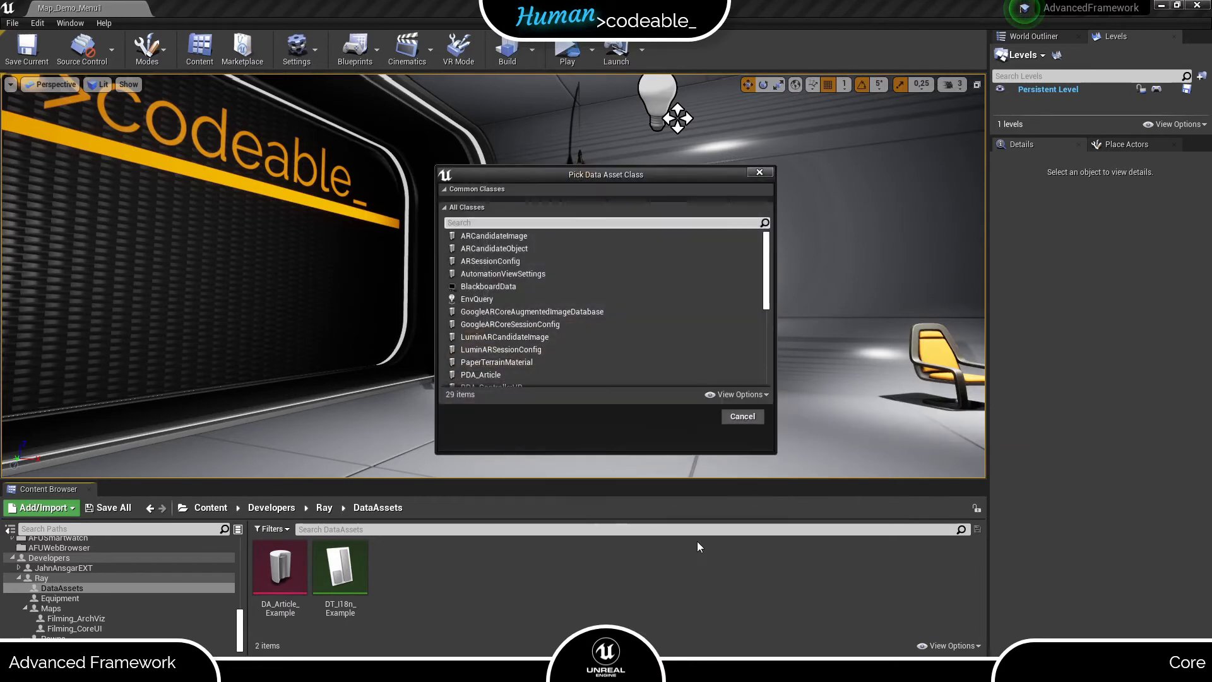
pyautogui.click(477, 332)
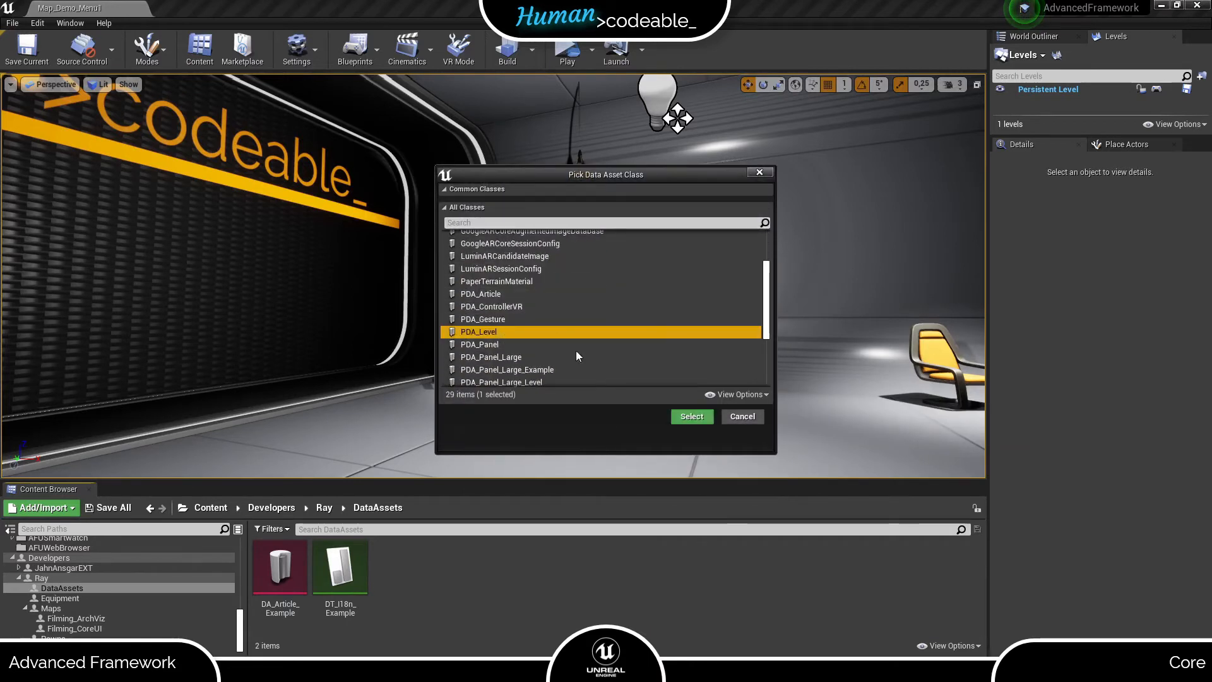
pyautogui.click(689, 416)
pyautogui.write('DA_Level_')
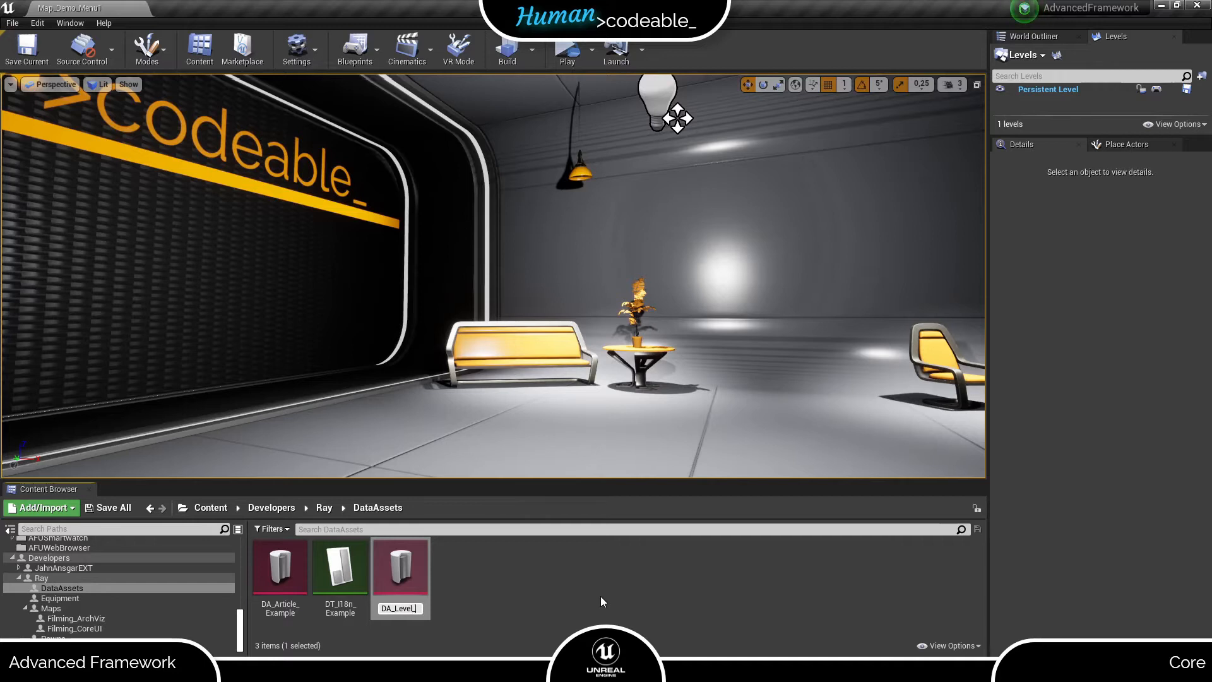
pyautogui.click(340, 567)
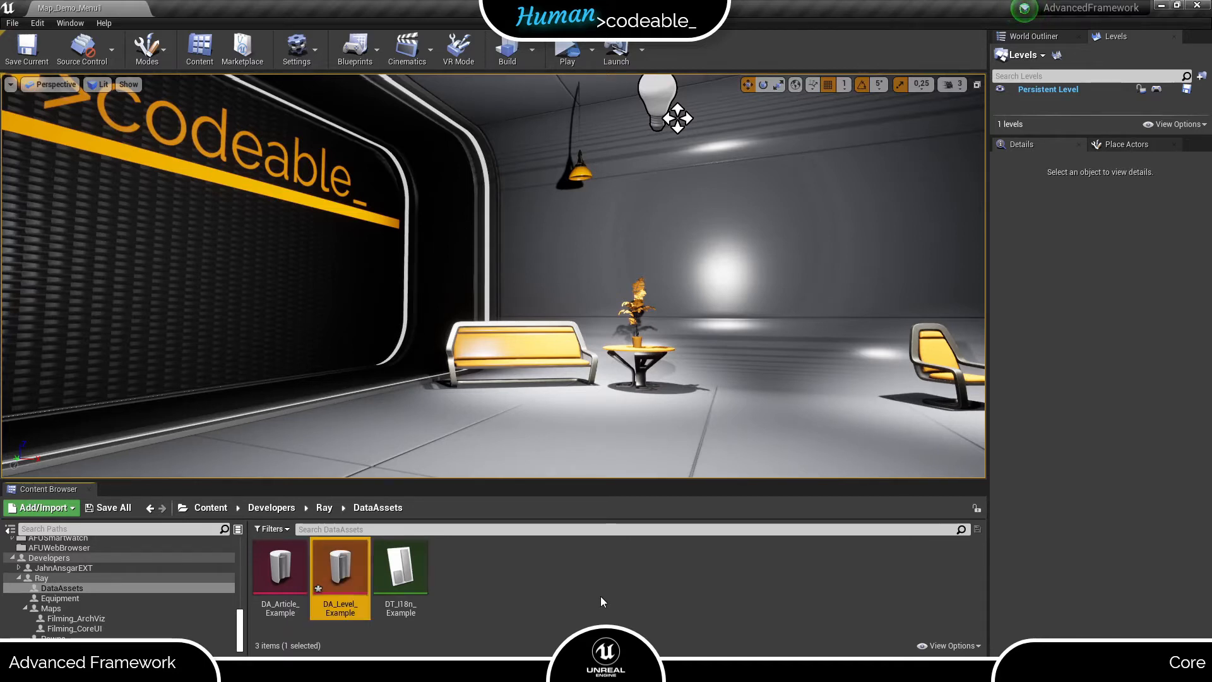
# - Open DA_Level_Example and set World Map to Map_Demo_Menu1_World, loading only Map_Demo_Menu1
pyautogui.doubleClick(340, 567)
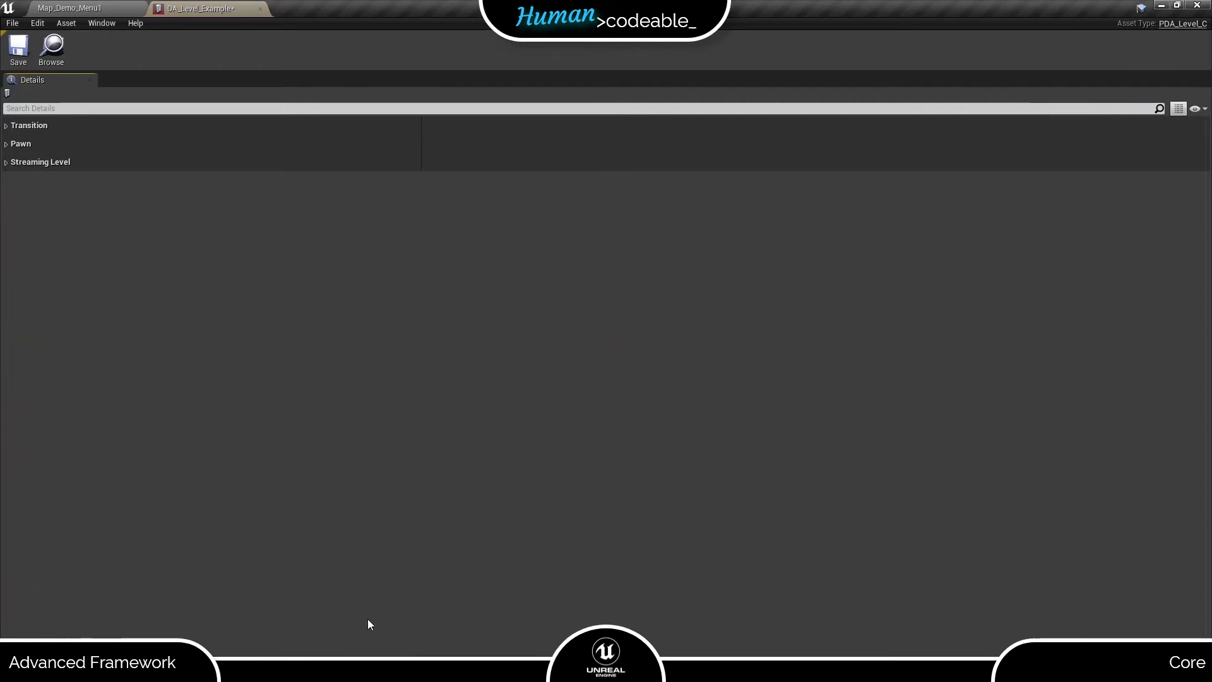
pyautogui.click(5, 162)
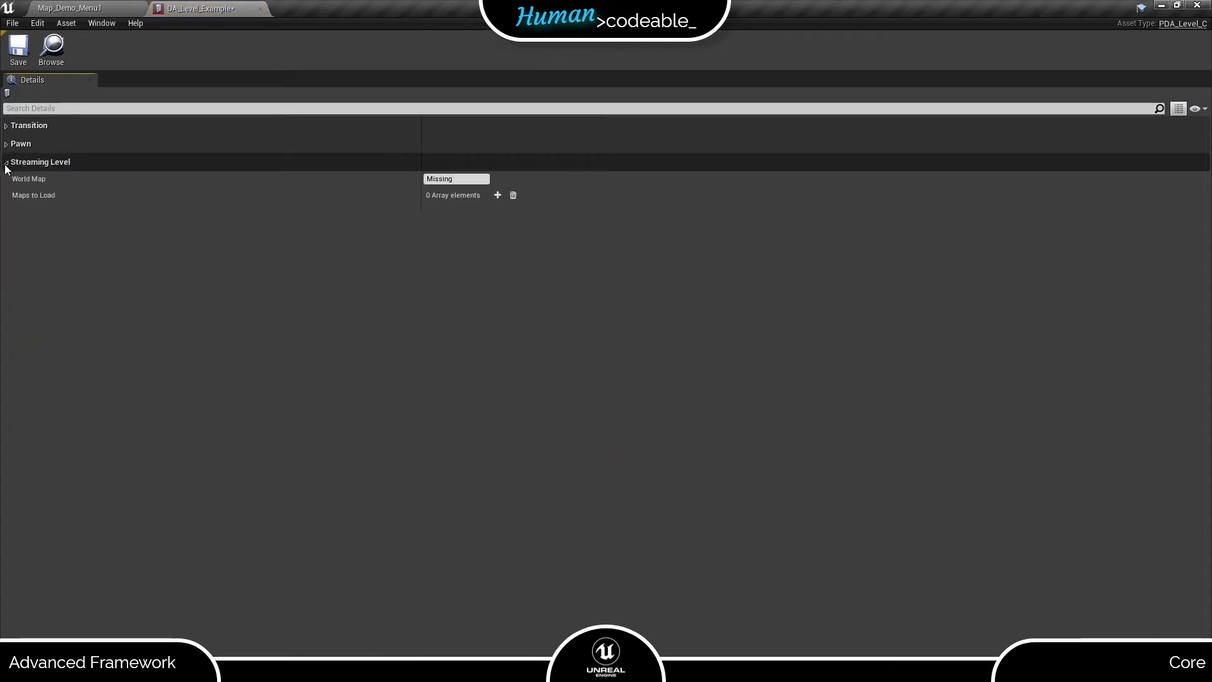
pyautogui.click(455, 178)
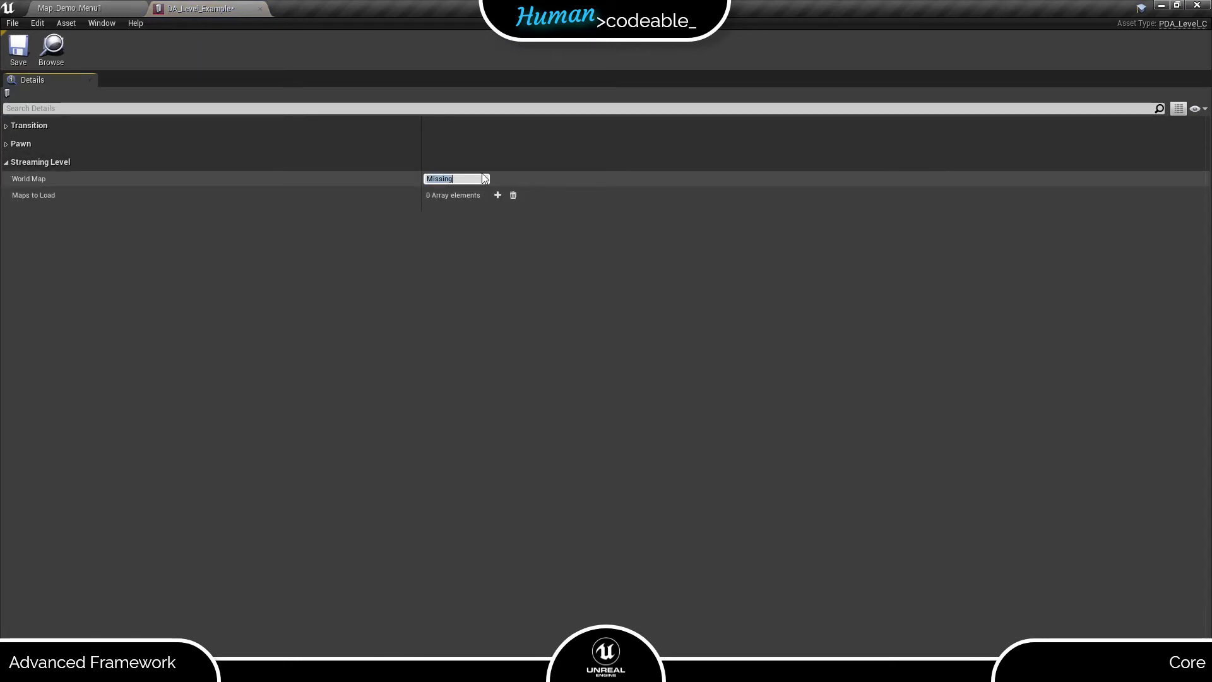
pyautogui.write('Menu')
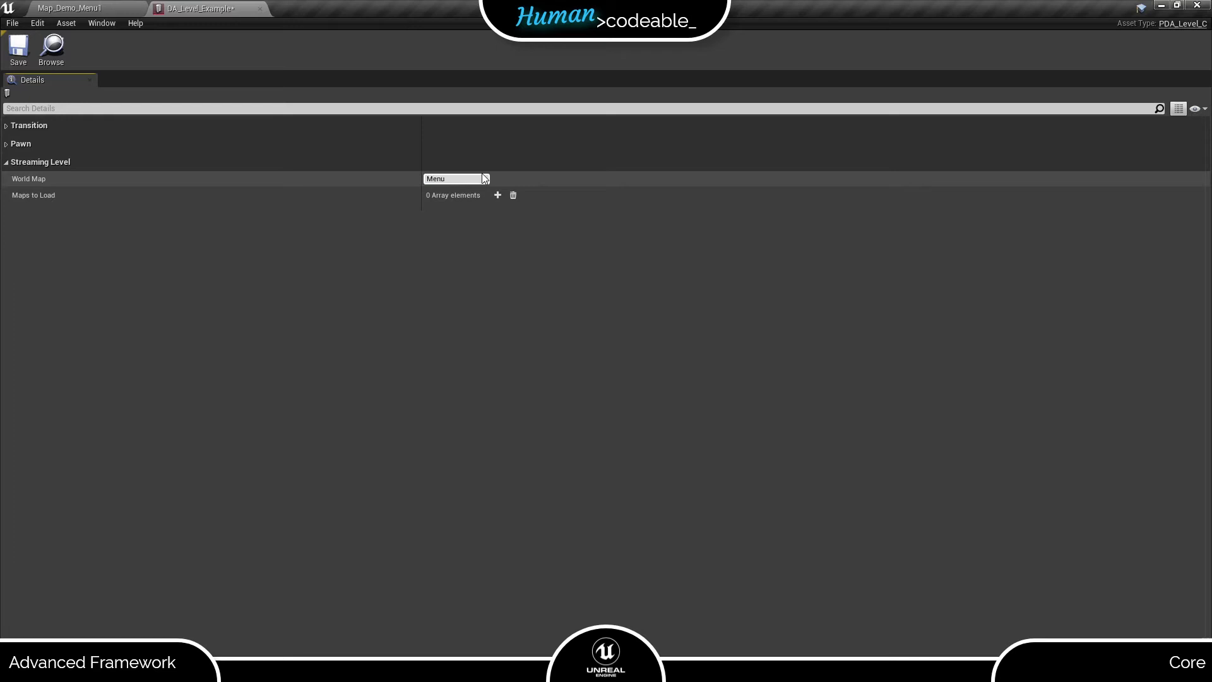
pyautogui.write('Map_Demo_')
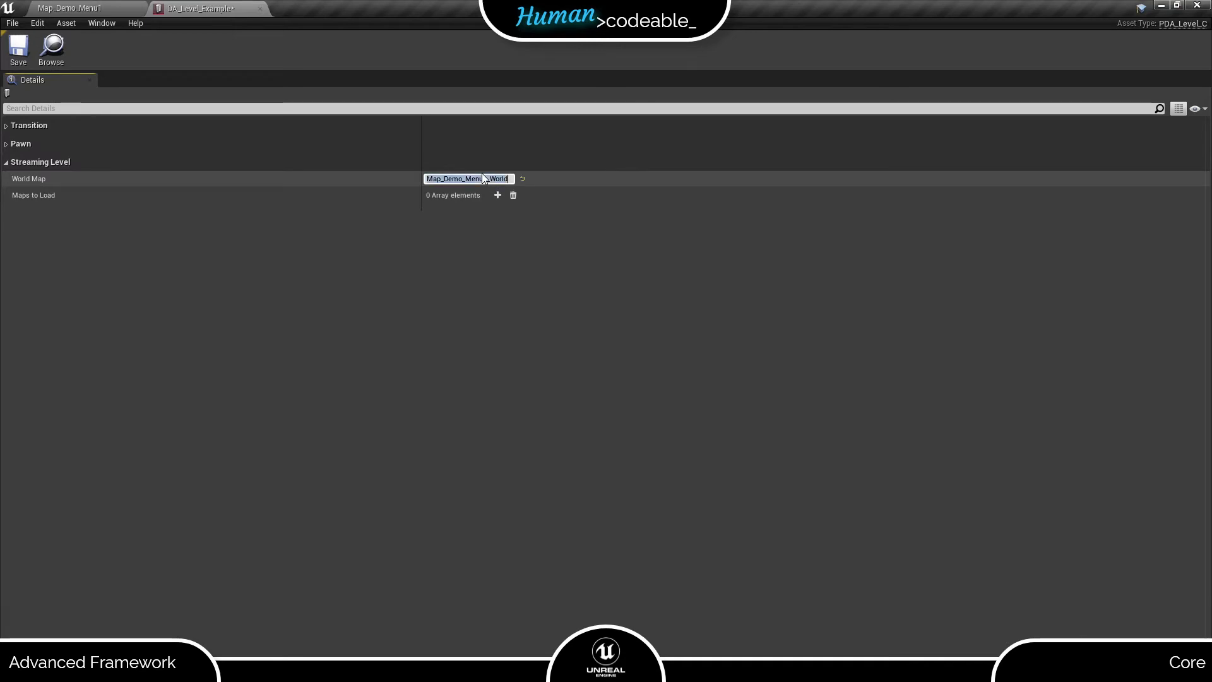
pyautogui.click(496, 195)
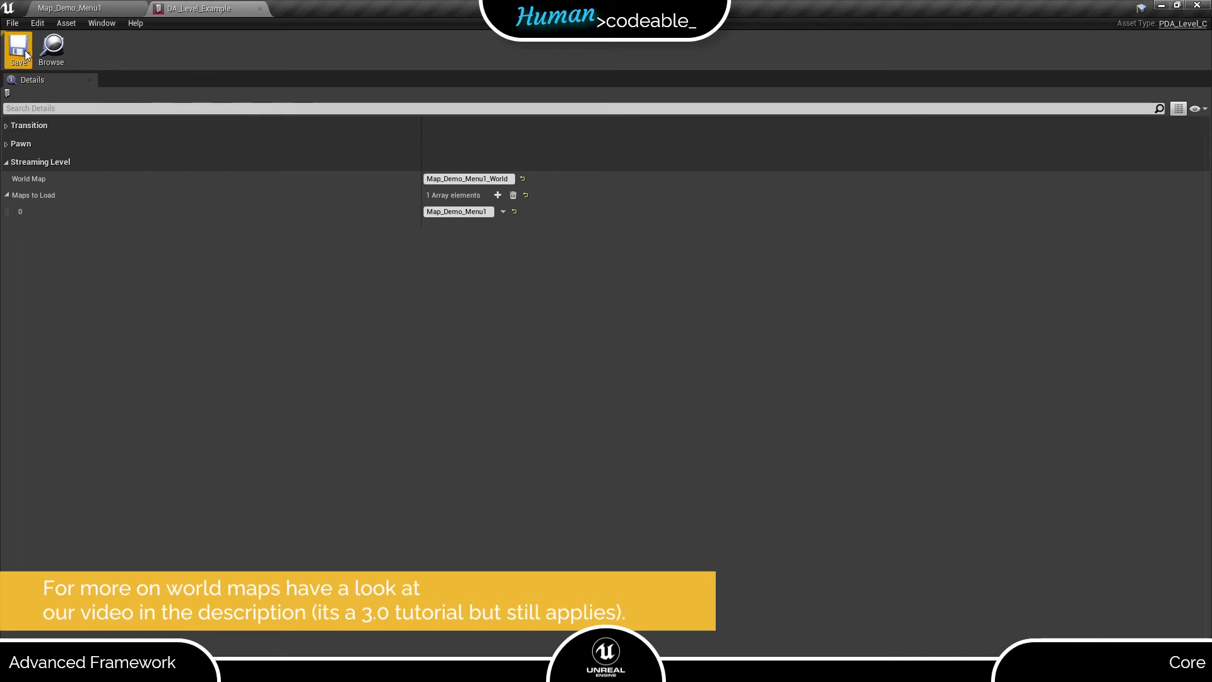
pyautogui.moveTo(271, 403)
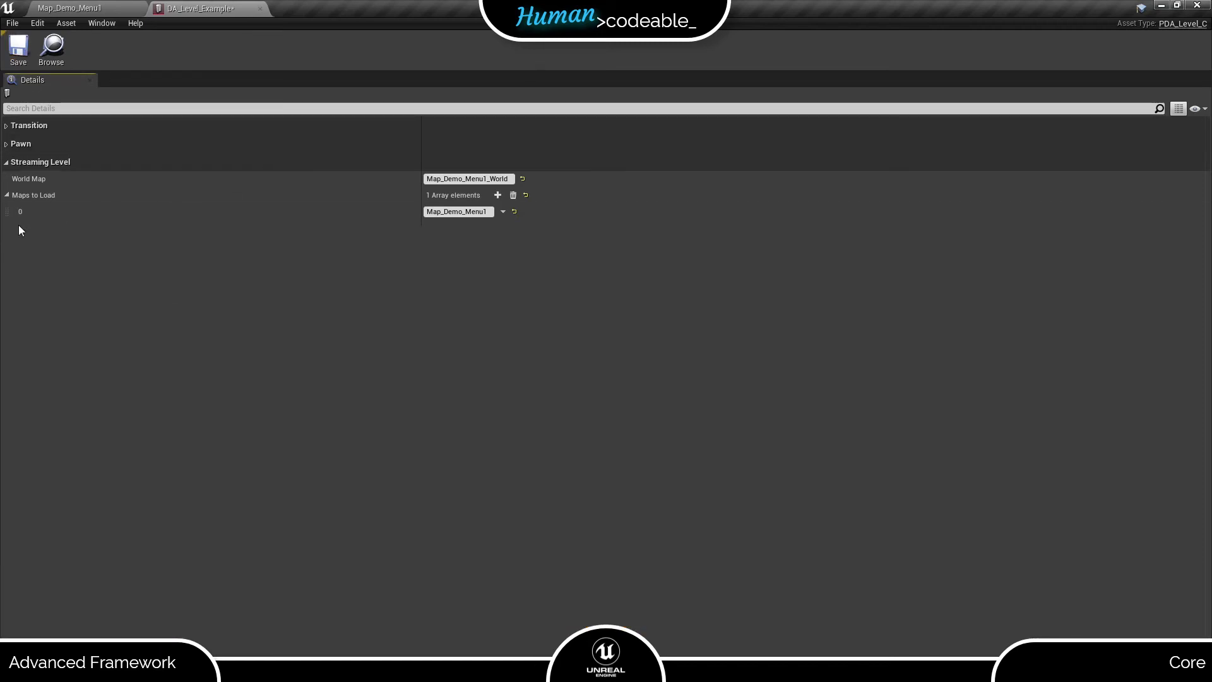
# - Set default pawns to BP_Pawn_Desktop_Char_Demo, BP_Pawn_VR_Char_Demo_UI and a Mobile Char_Demo pawn
pyautogui.click(20, 144)
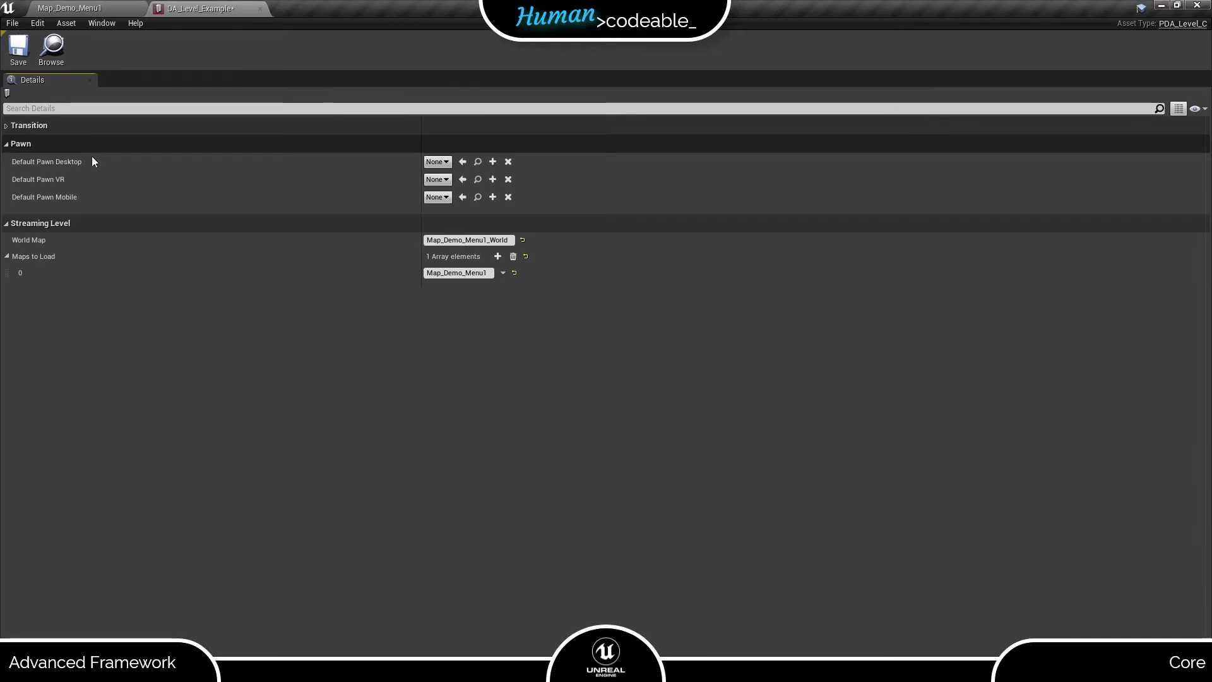
pyautogui.click(434, 162)
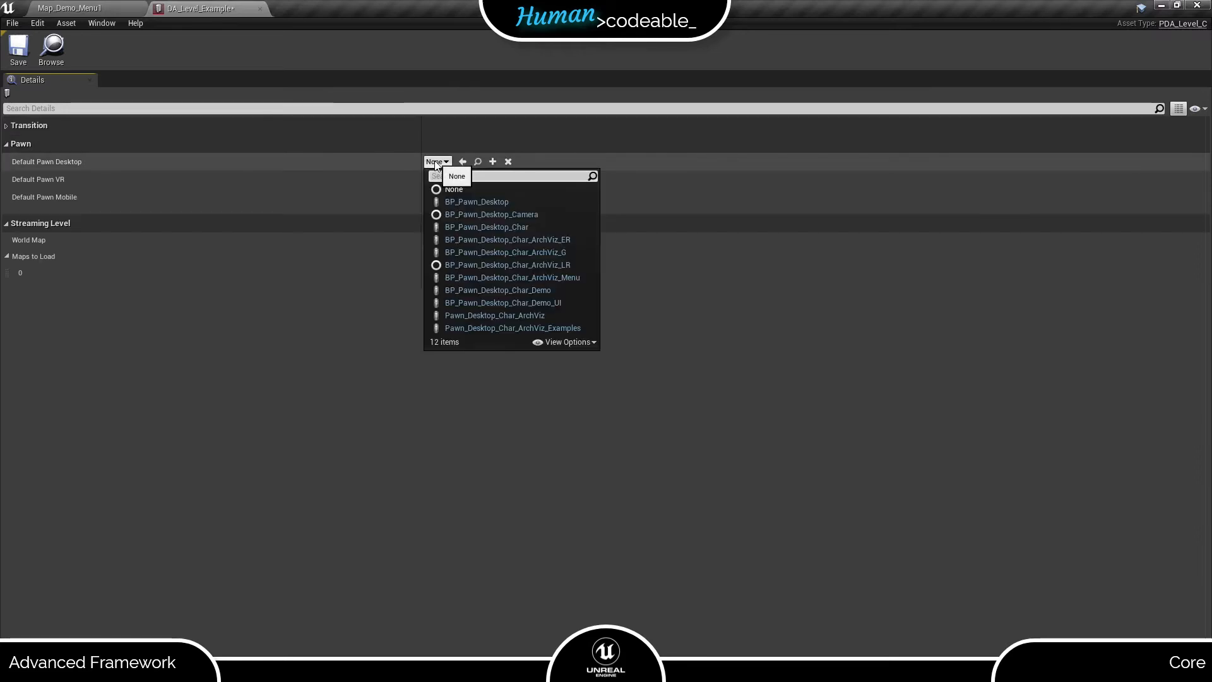
pyautogui.click(496, 289)
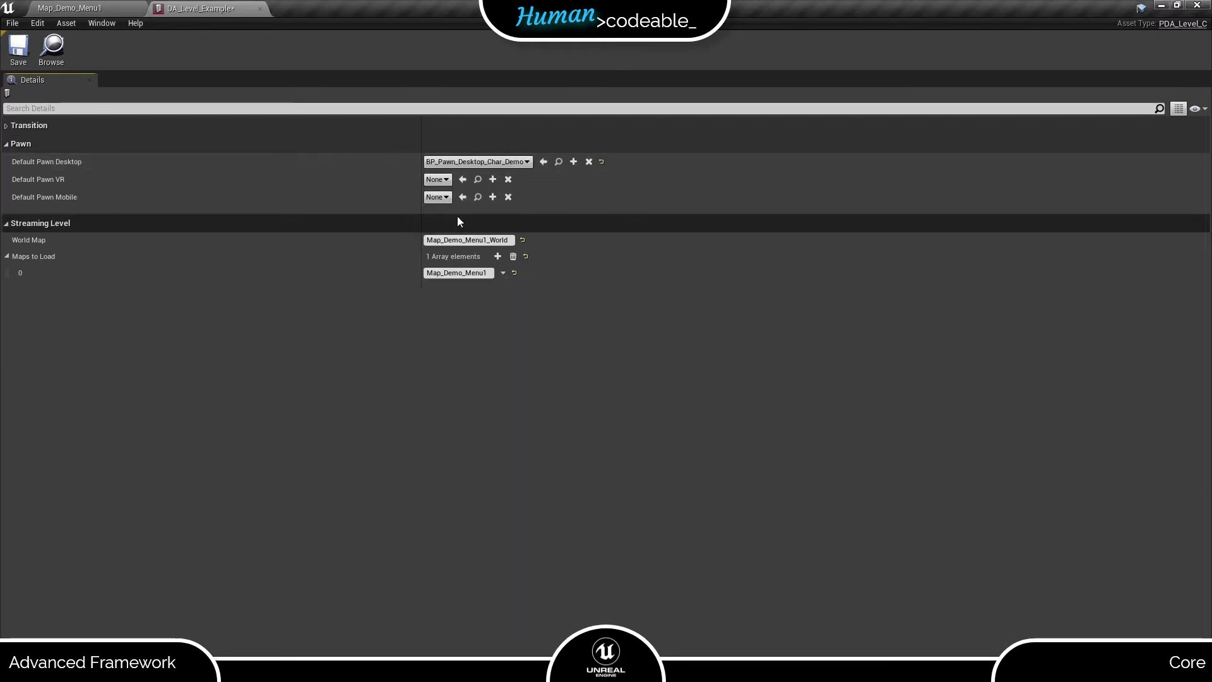
pyautogui.click(436, 179)
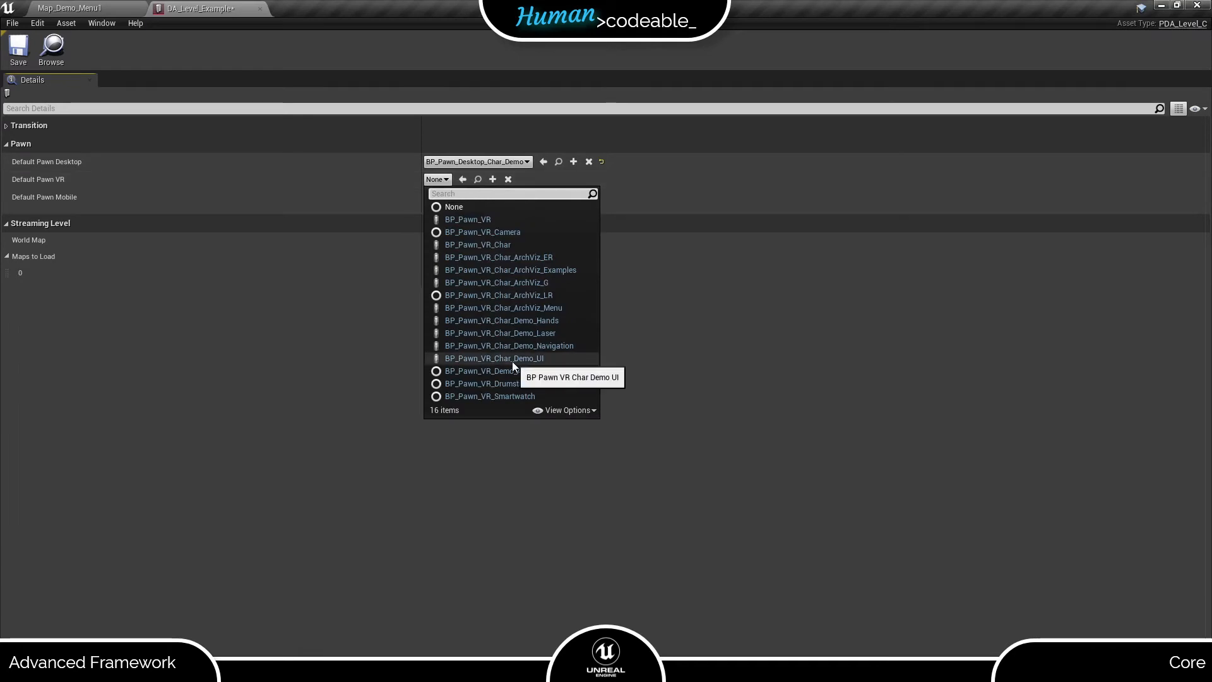
pyautogui.click(492, 358)
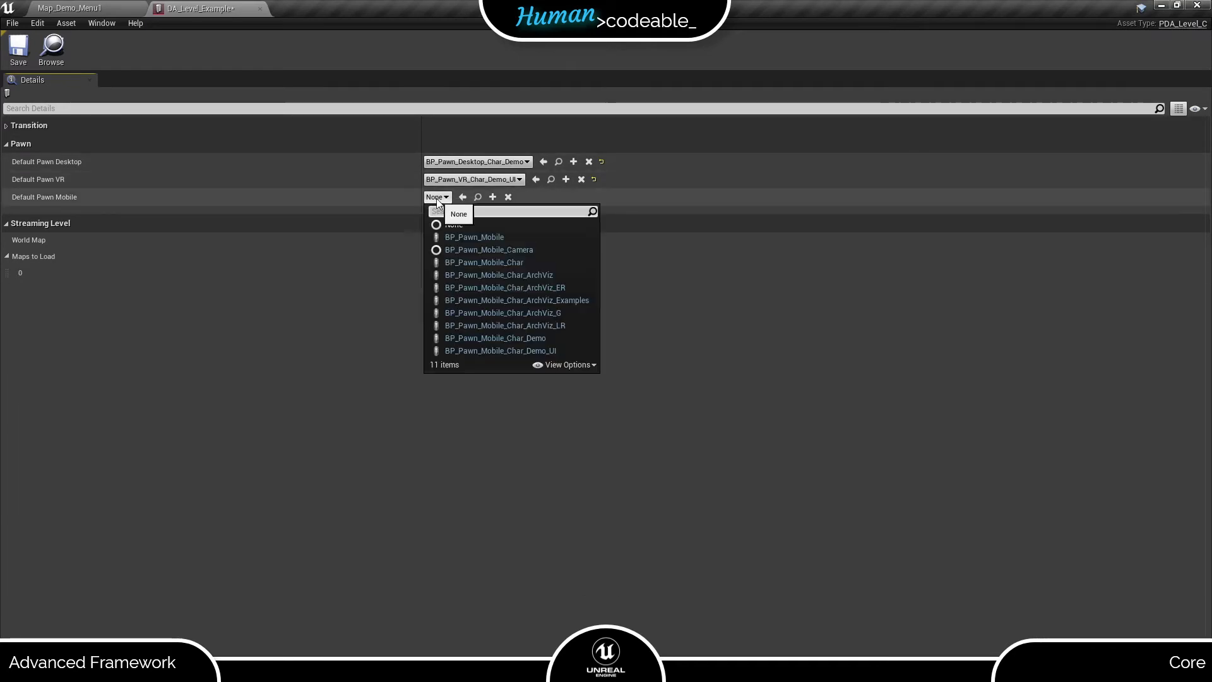
pyautogui.click(495, 338)
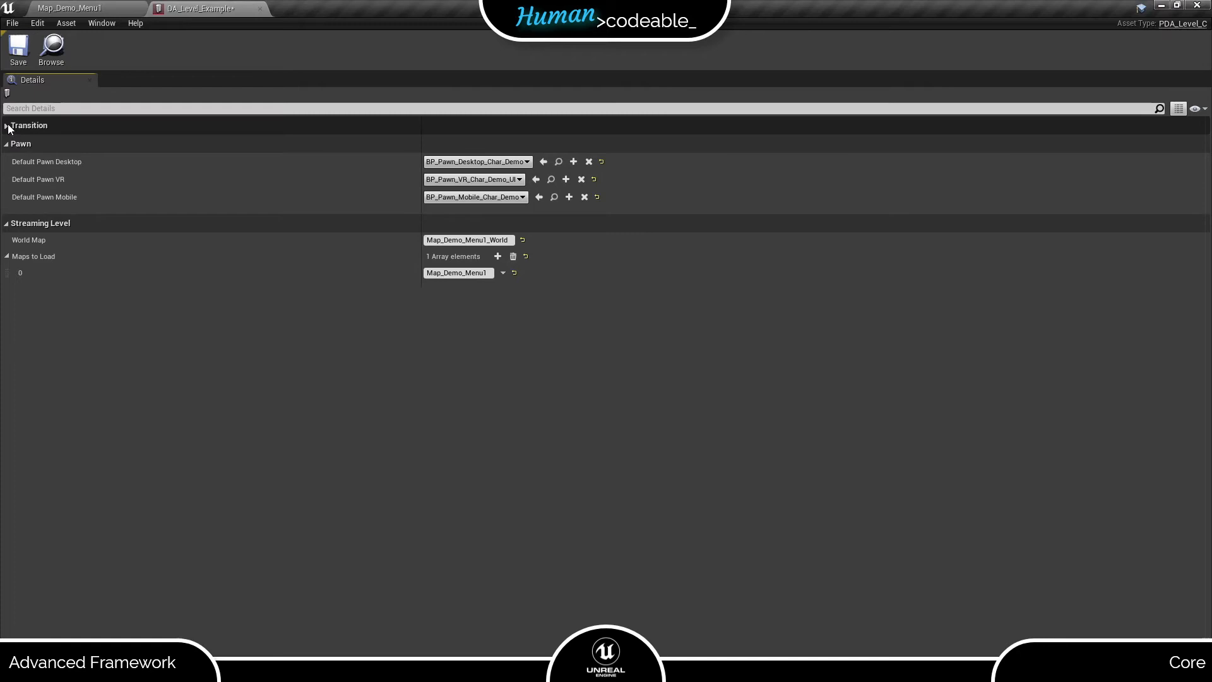
# - Set the level's TransitionClass to BP_Transition_Default
pyautogui.click(7, 124)
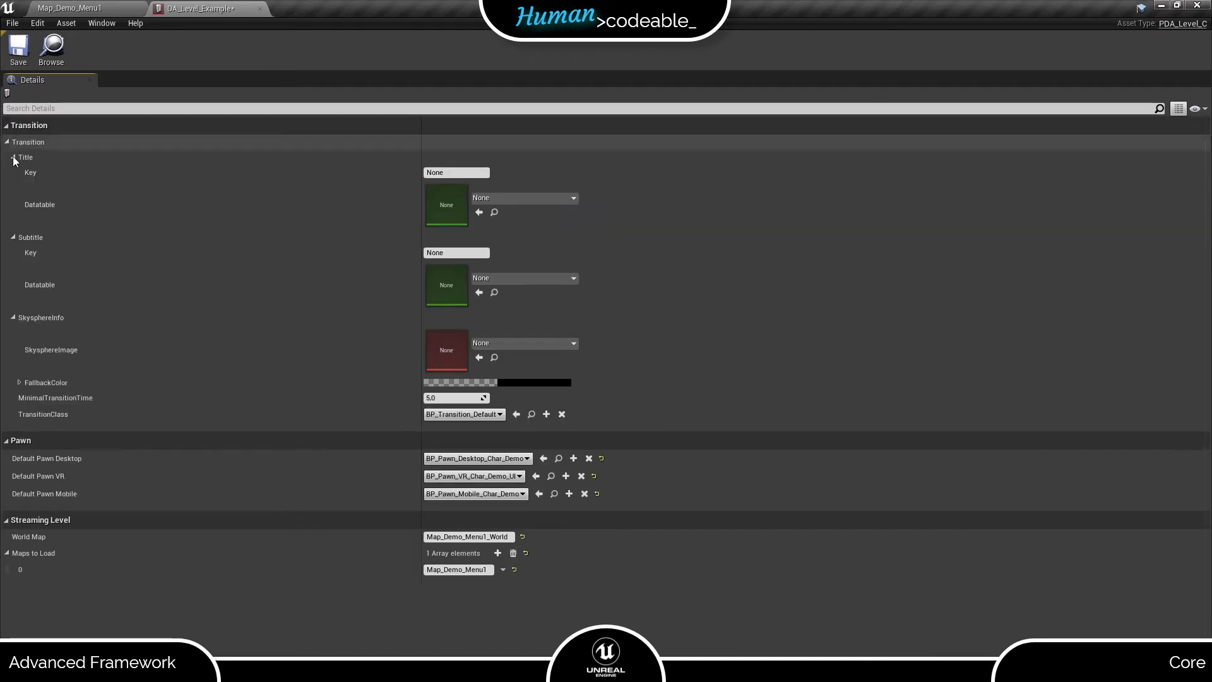
pyautogui.click(499, 414)
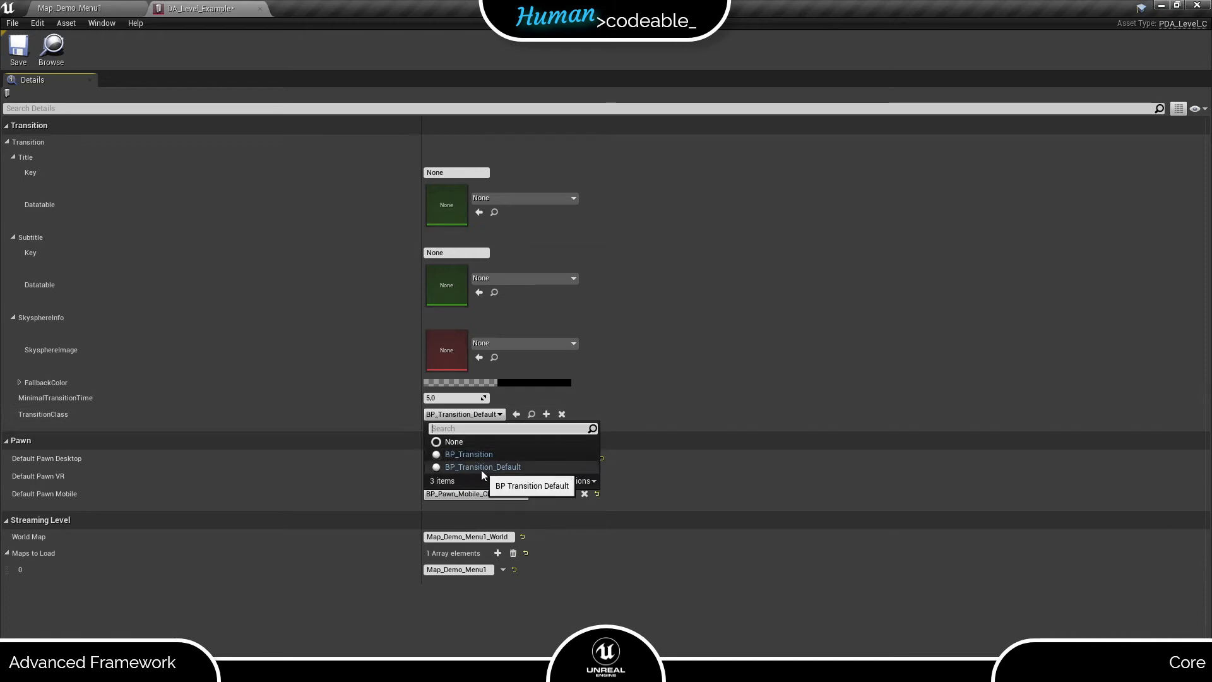
pyautogui.click(483, 466)
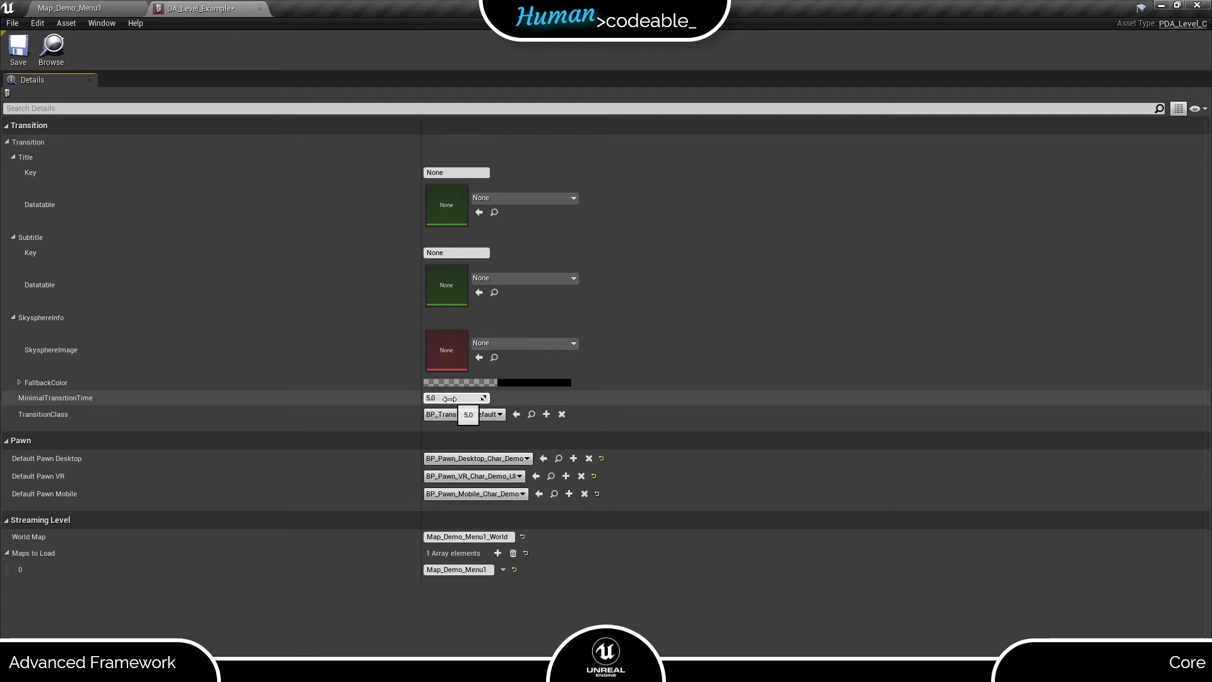
# - Set MinimalTransitionTime to 10 and leave the FallbackColor unchanged
pyautogui.click(447, 397)
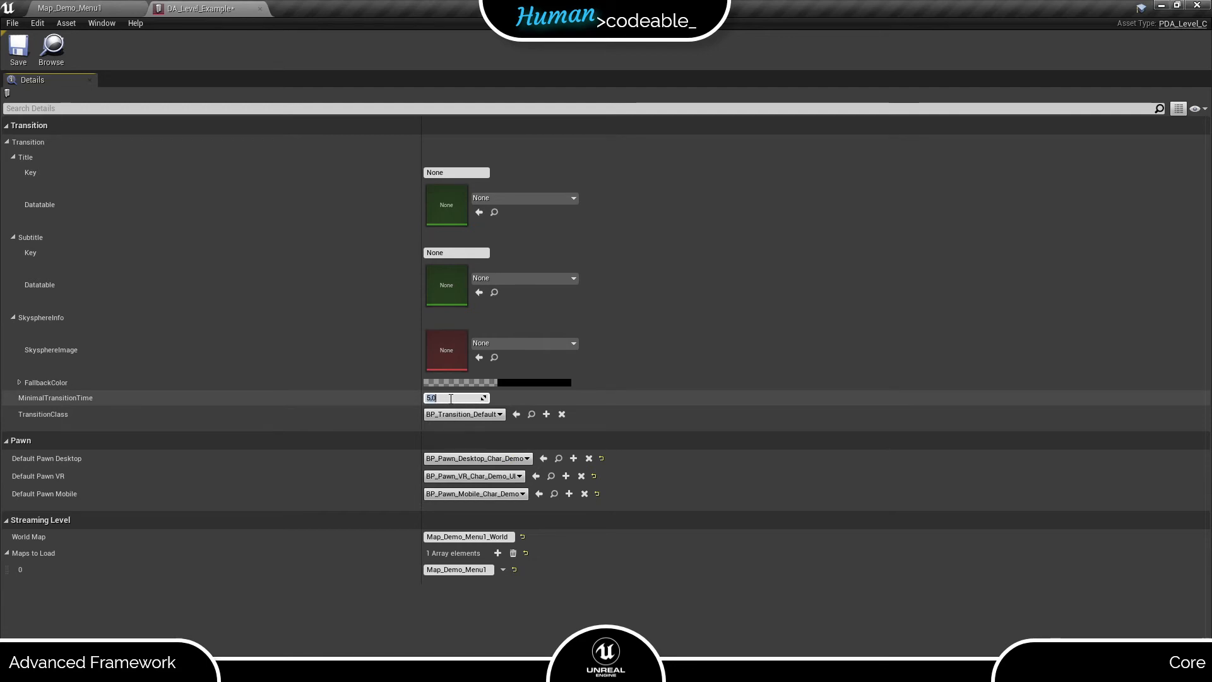
pyautogui.write('90')
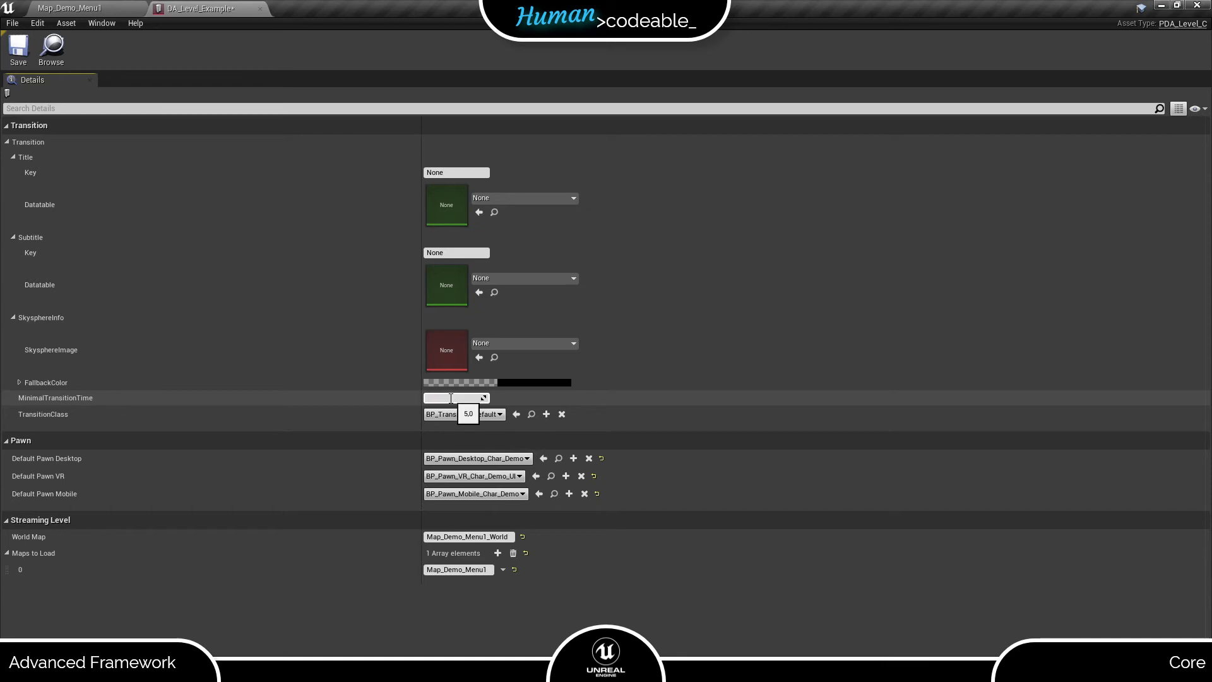
pyautogui.write('0.0')
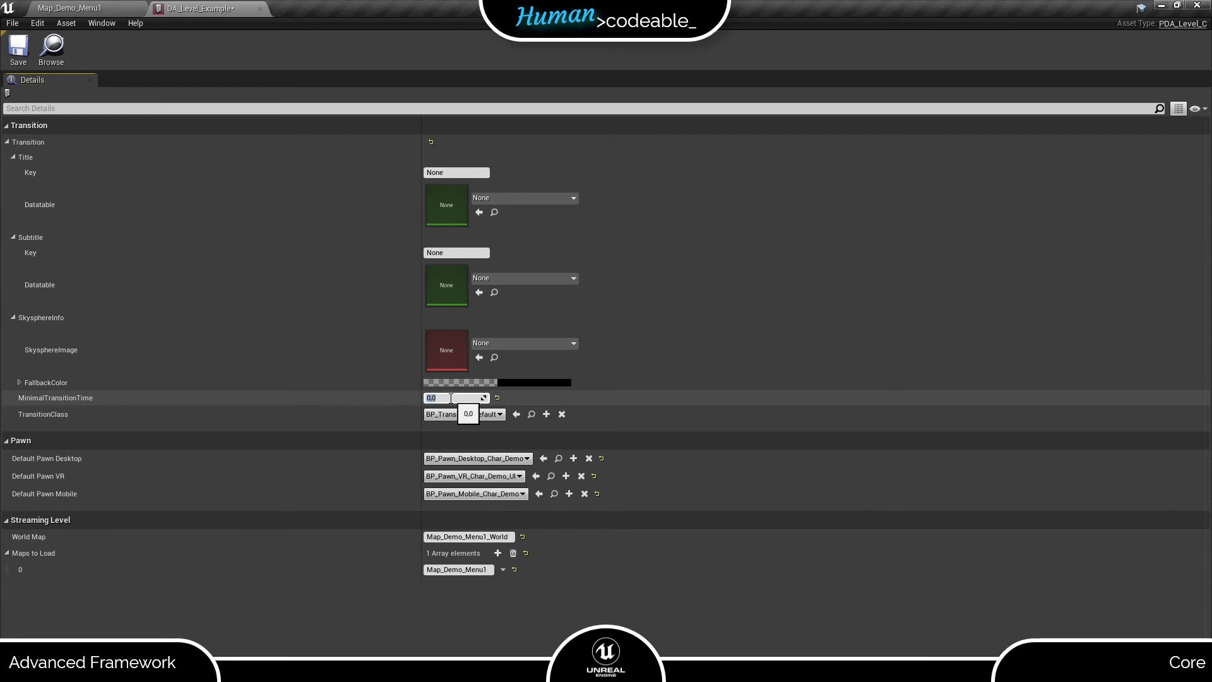
pyautogui.write('10')
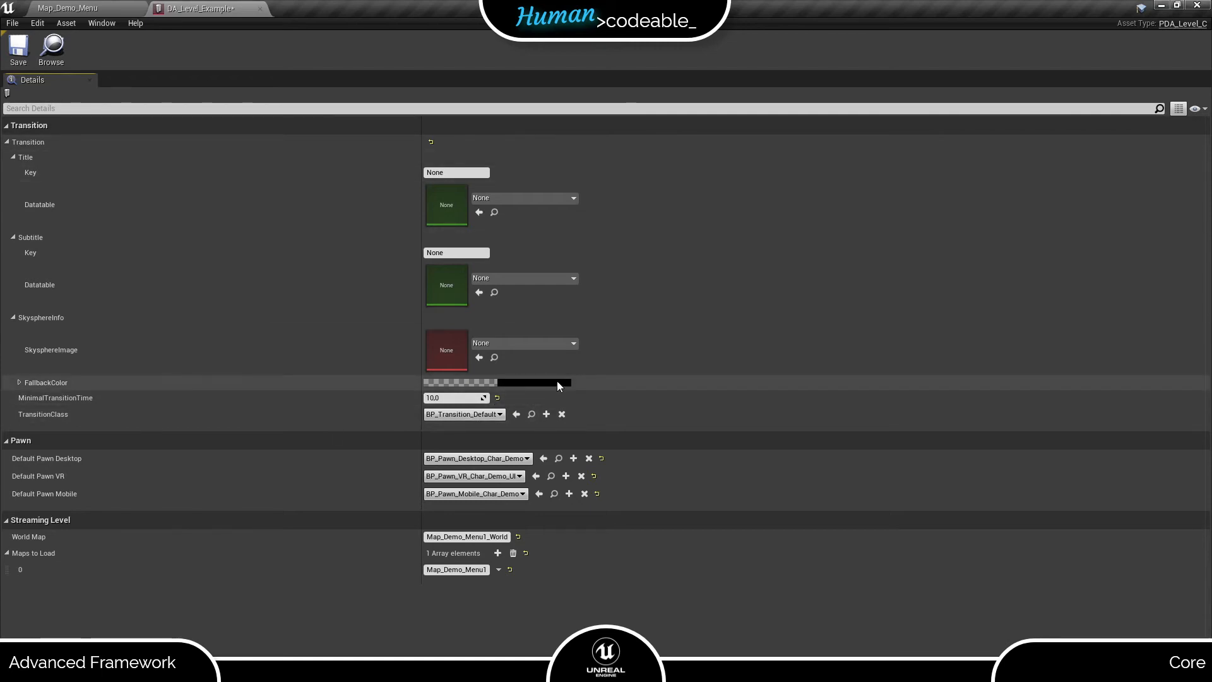
pyautogui.click(460, 382)
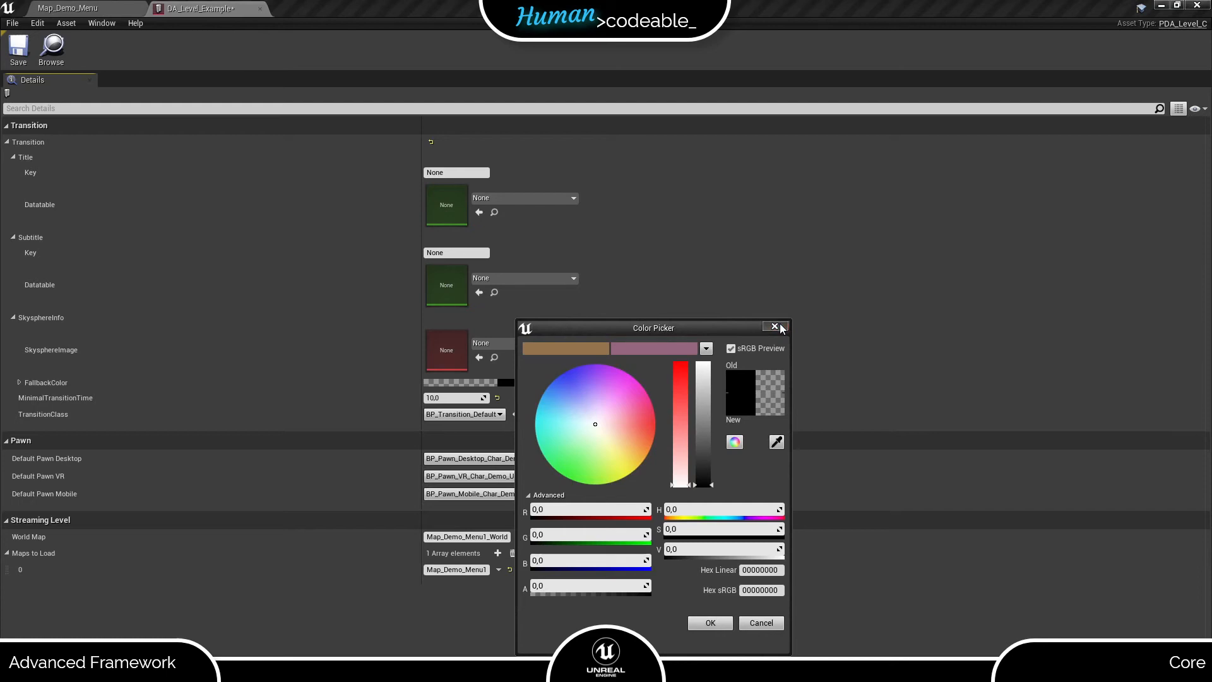
pyautogui.click(775, 325)
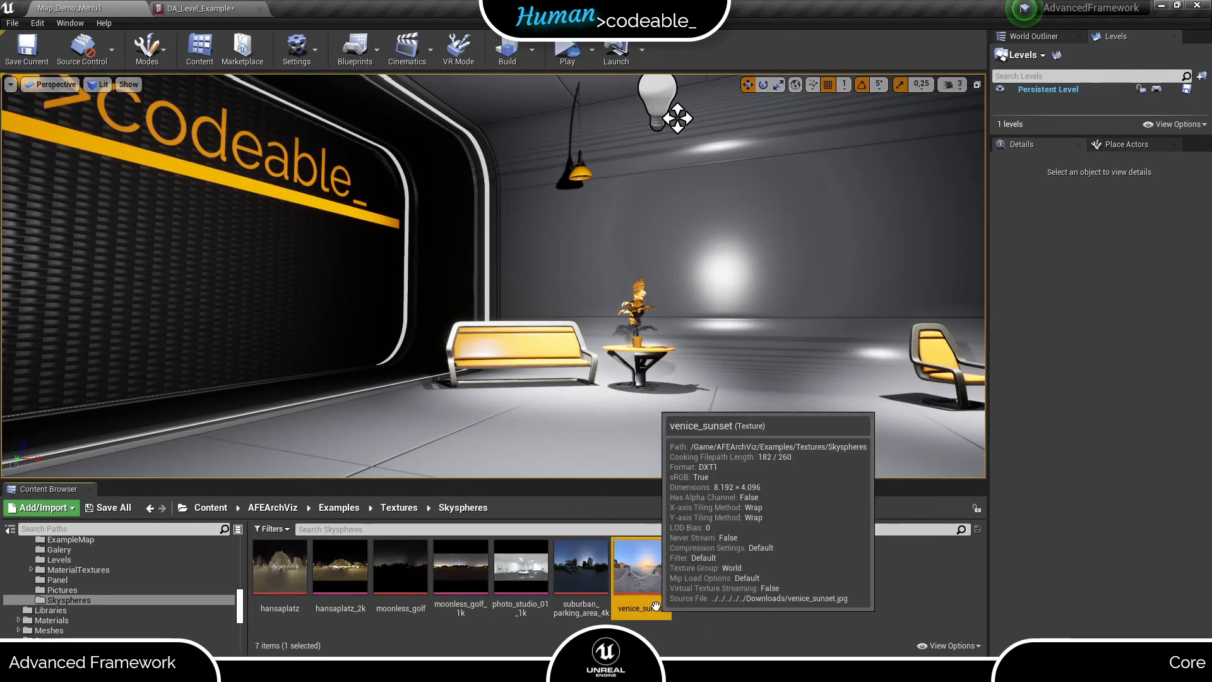
# - Assign venice_sunset as skysphere, subtitle 'Advanced Framework Core' and title 'Example Level'
pyautogui.click(201, 8)
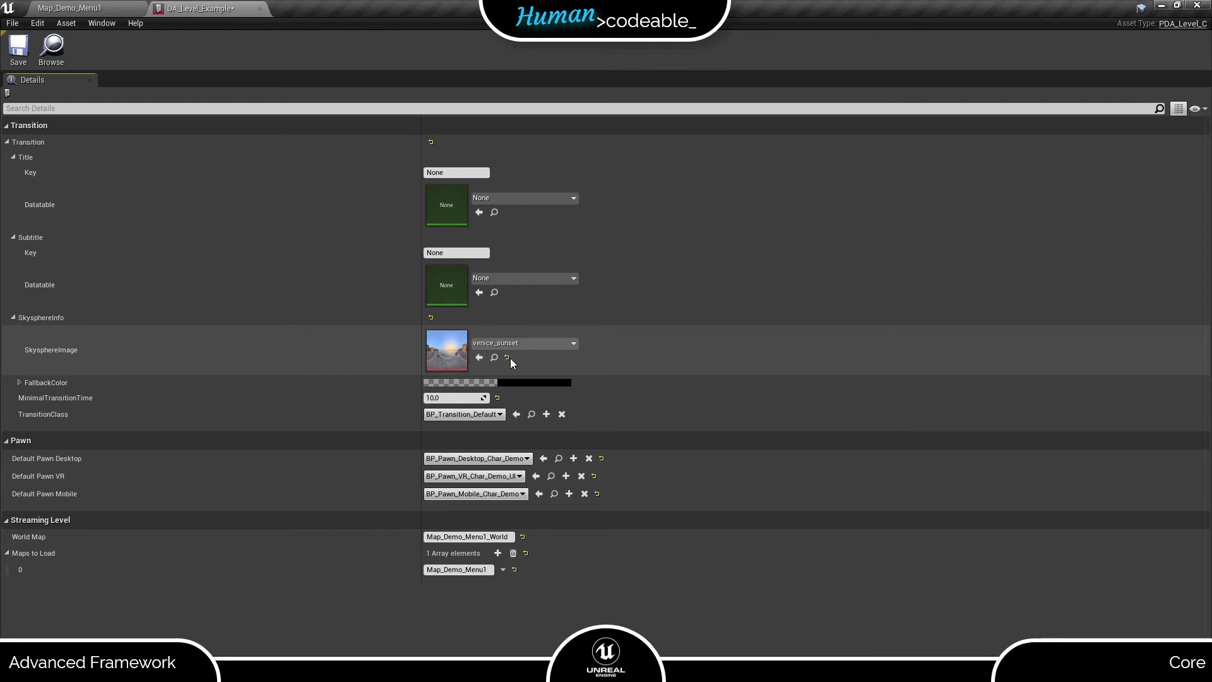
pyautogui.click(455, 252)
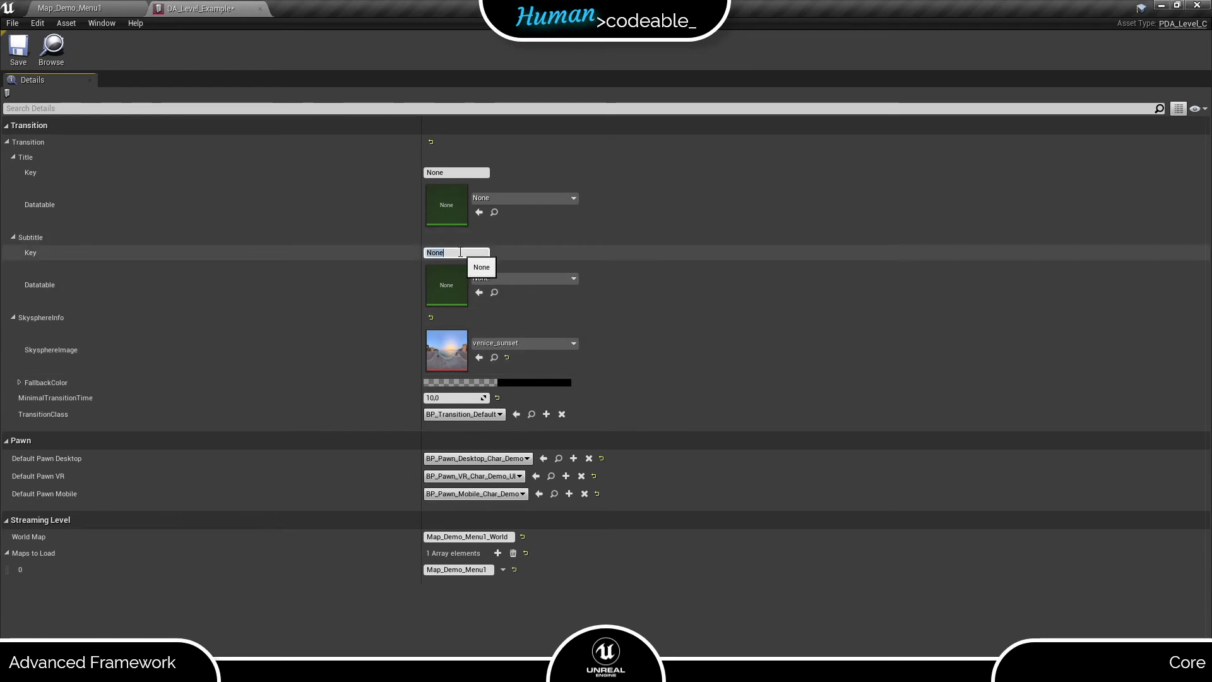
pyautogui.write('Advanced')
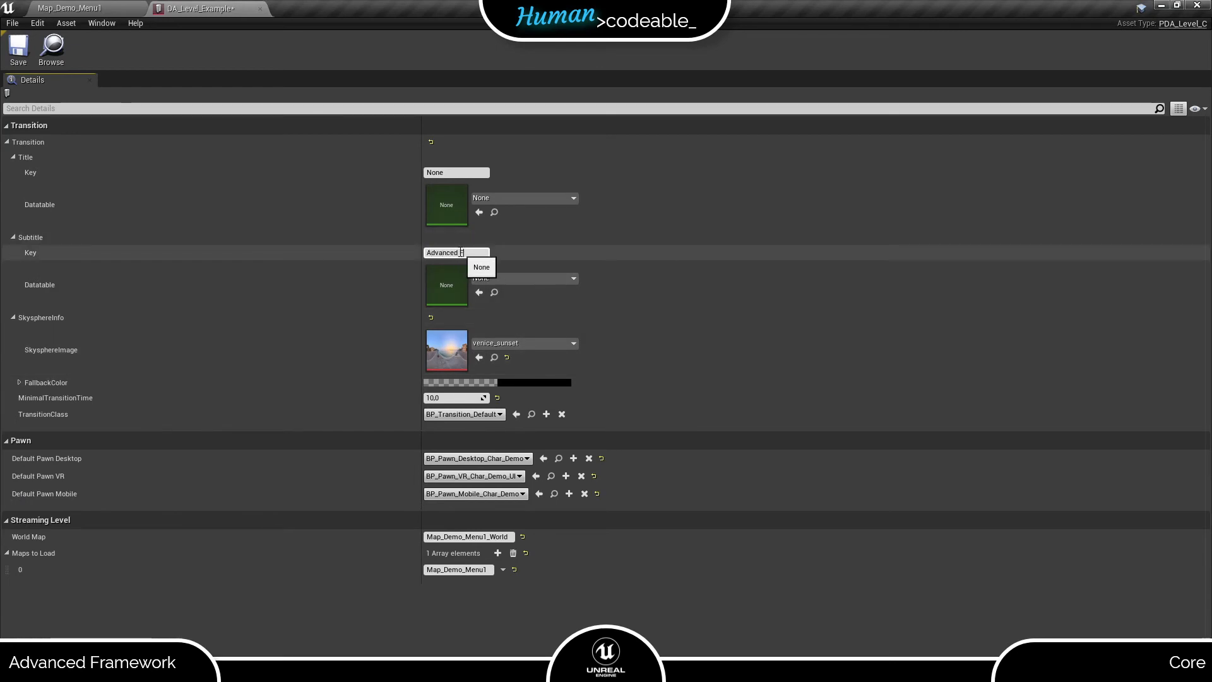
pyautogui.write('Framework Core')
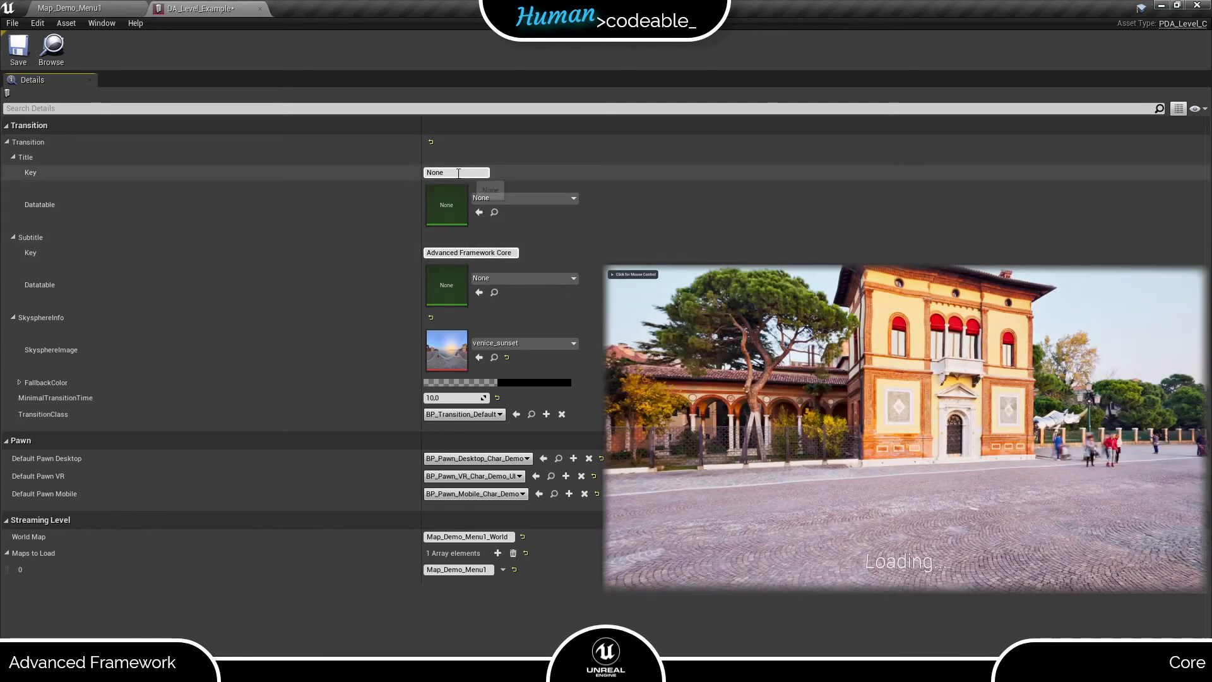
pyautogui.write('Example Level')
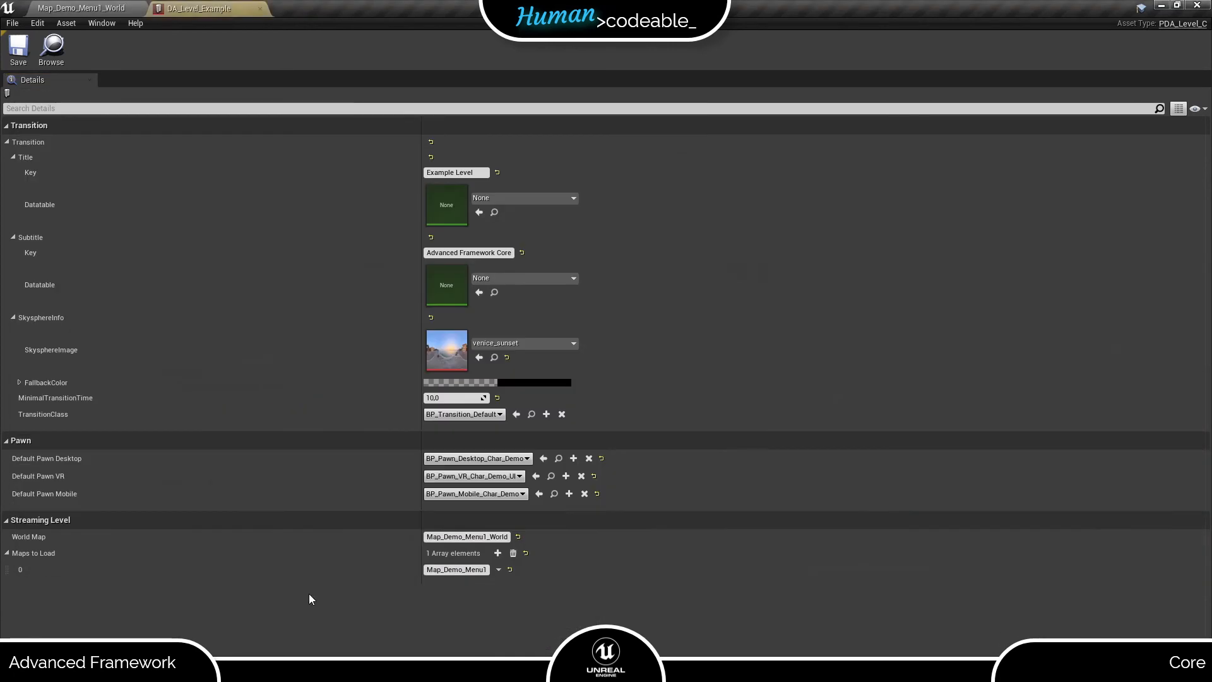
pyautogui.moveTo(479, 357)
pyautogui.write('0,5')
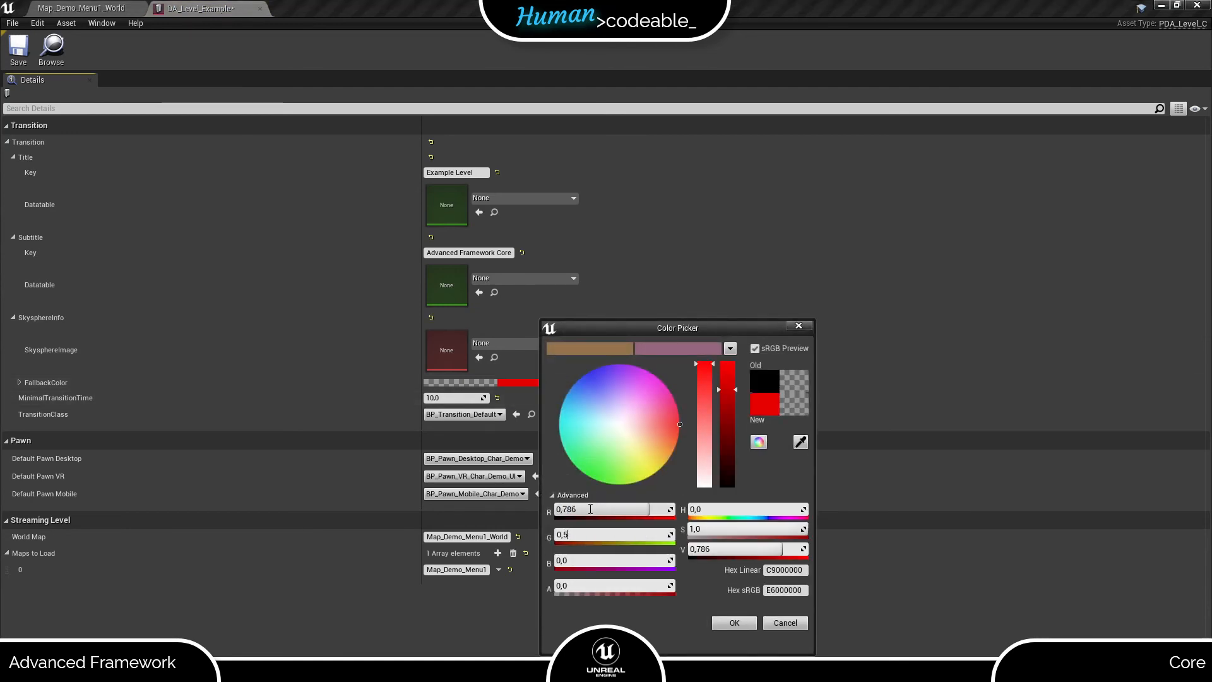
# - Set the fallback colour to yellow (R 0.786, G 0.535, B 0.025) and confirm
pyautogui.click(639, 462)
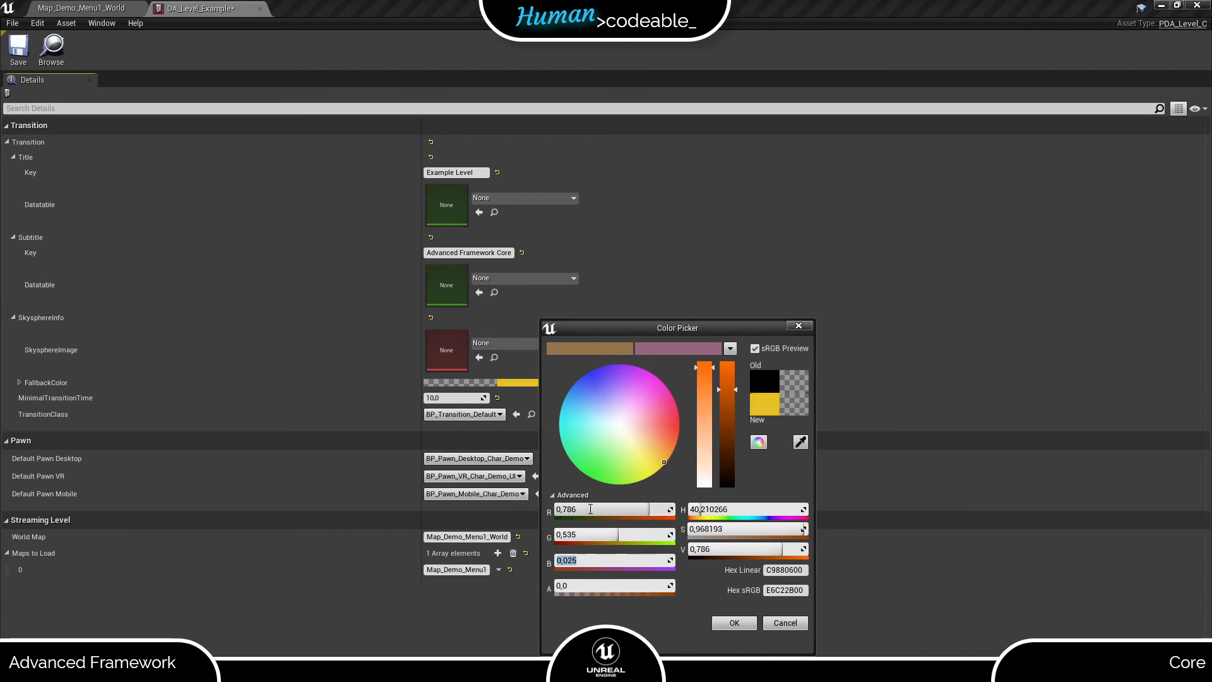
pyautogui.click(732, 620)
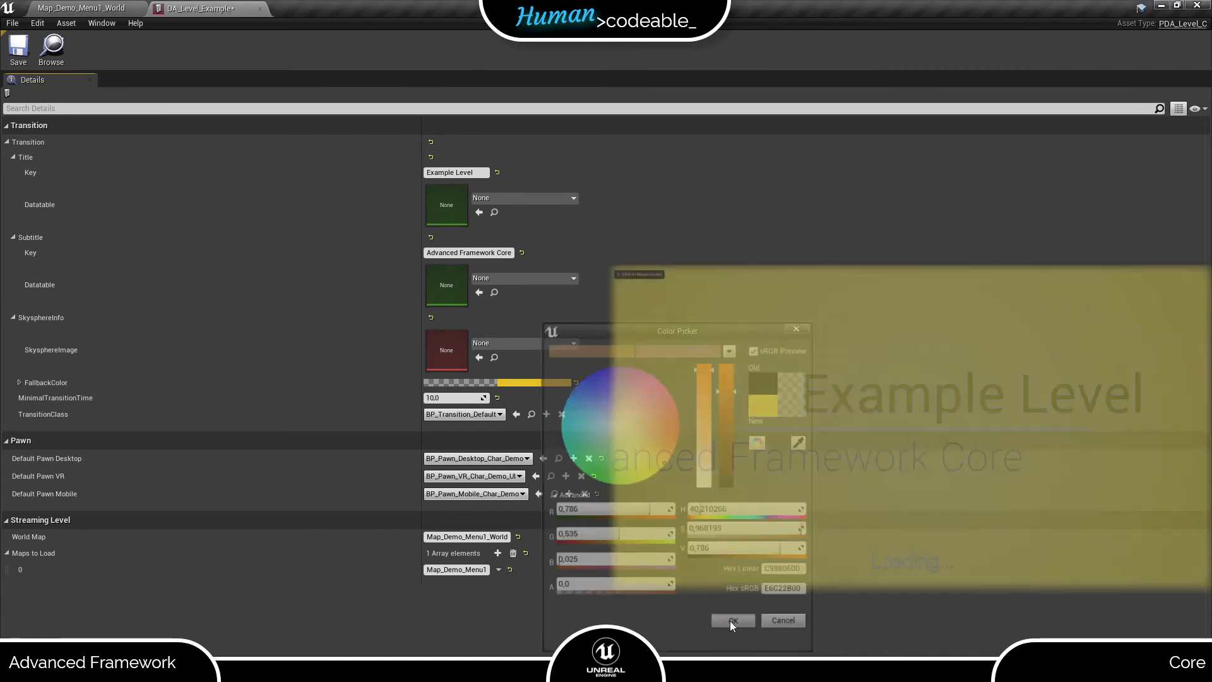
pyautogui.click(730, 619)
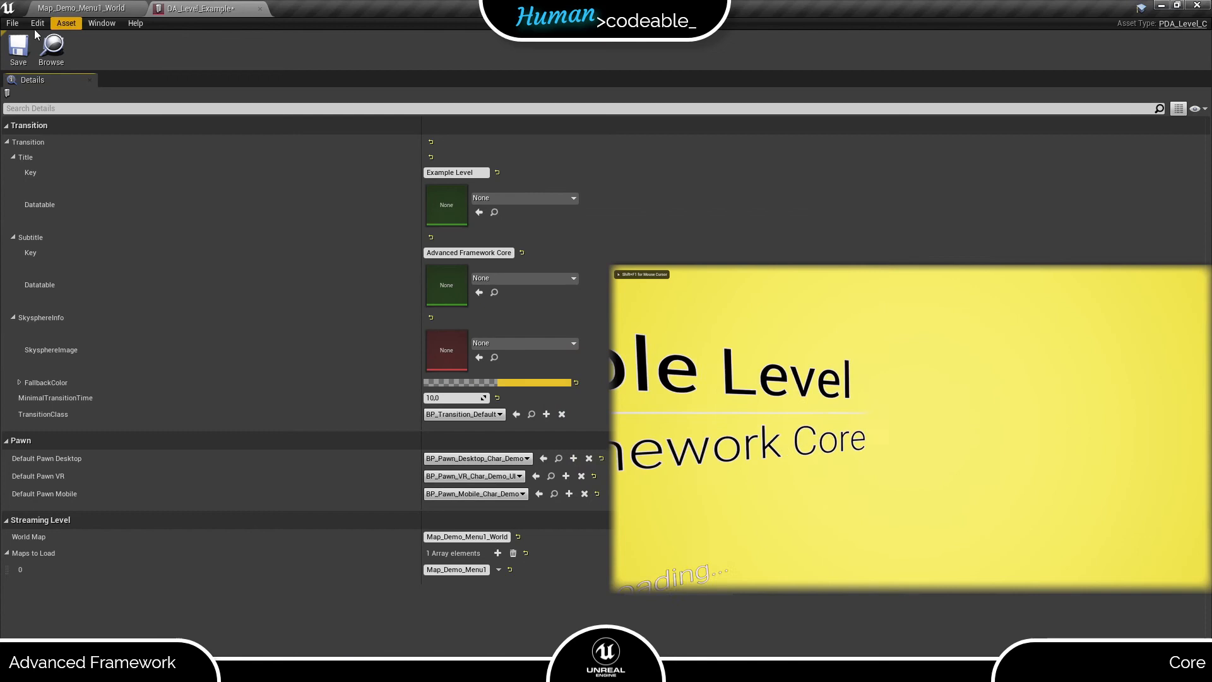